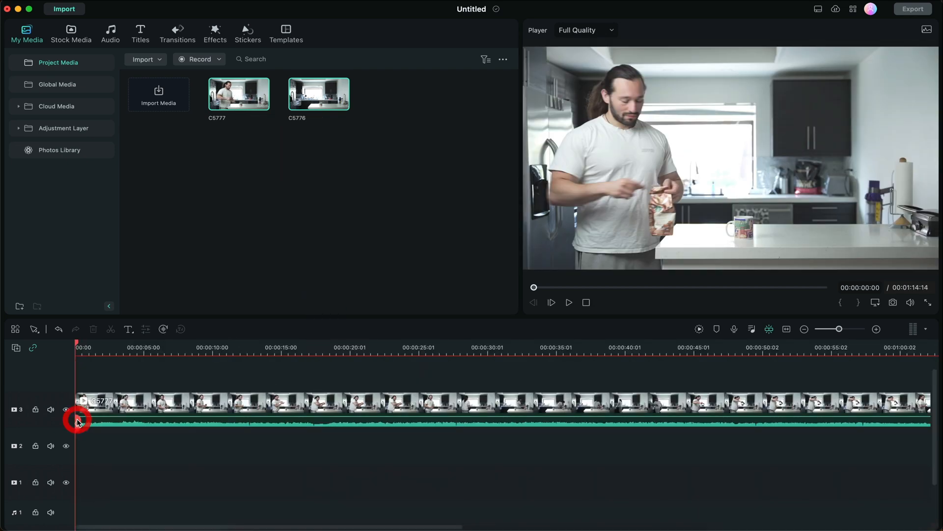
Drag the C5776 clip from Project Media onto track 2 of the timeline.
left_click(319, 94)
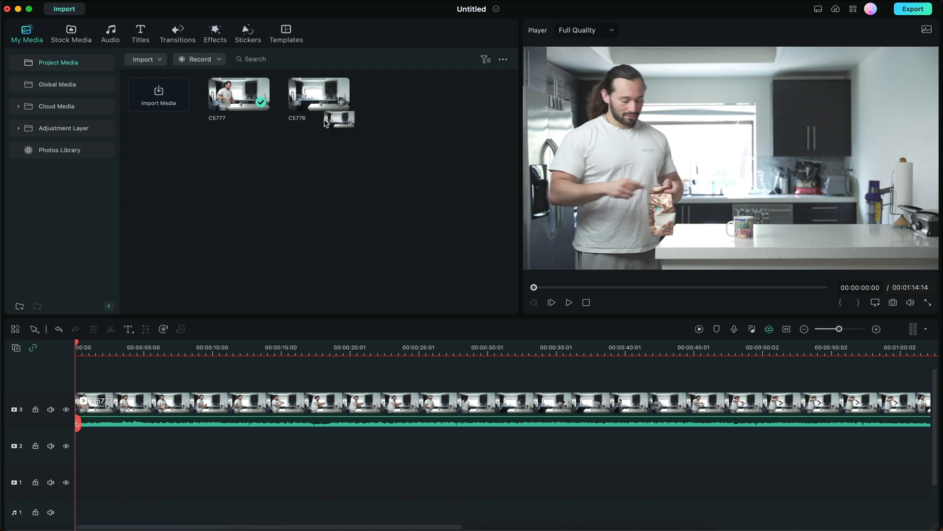
left_click_drag(319, 93, 102, 367)
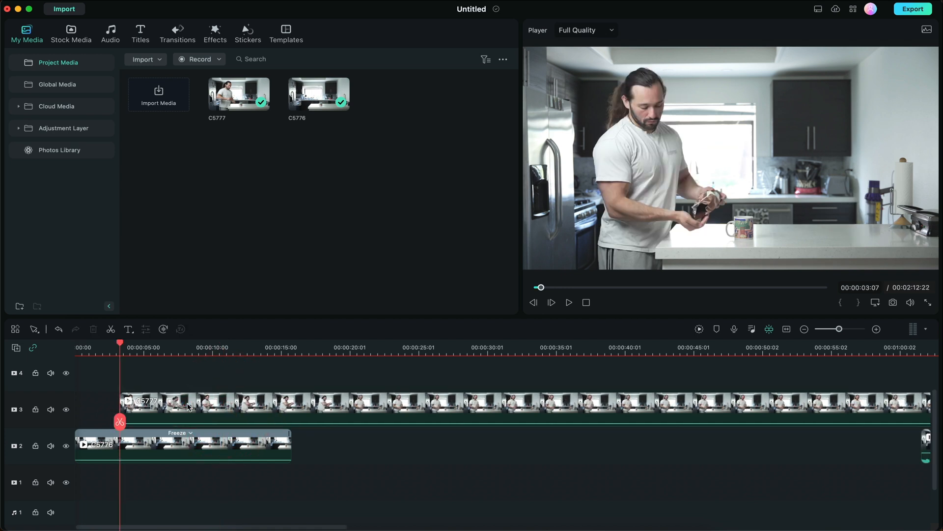
Split the C5777 clip on the timeline.
left_click(270, 346)
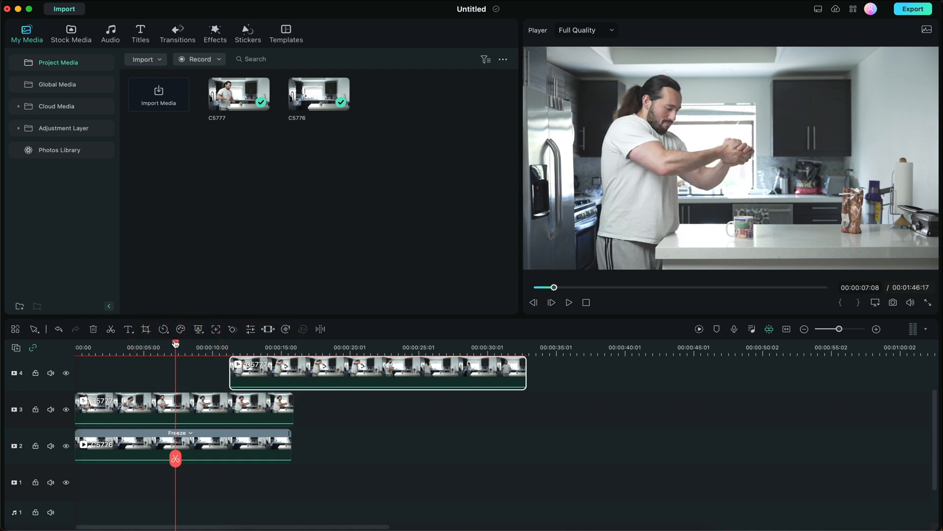
Apply a Circle mask to the top-track C5777 coffee-pour clip.
left_click(145, 347)
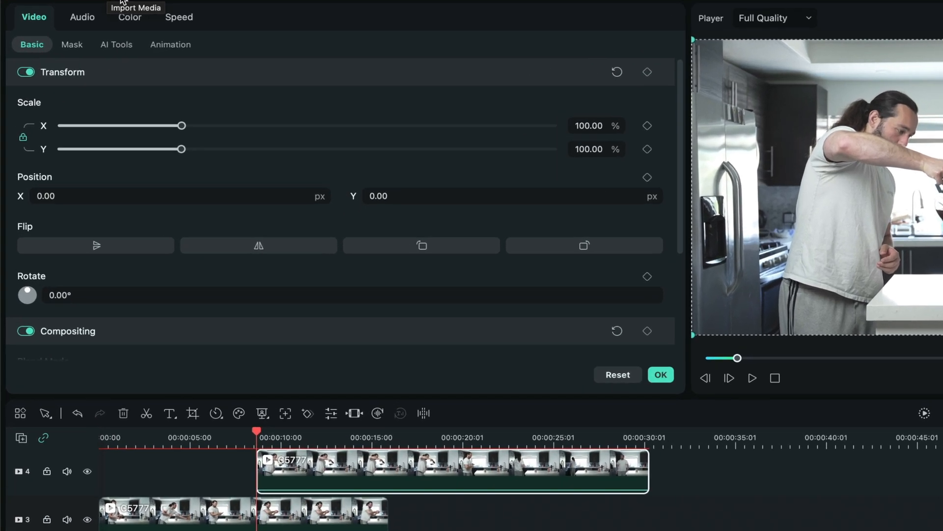
left_click(71, 43)
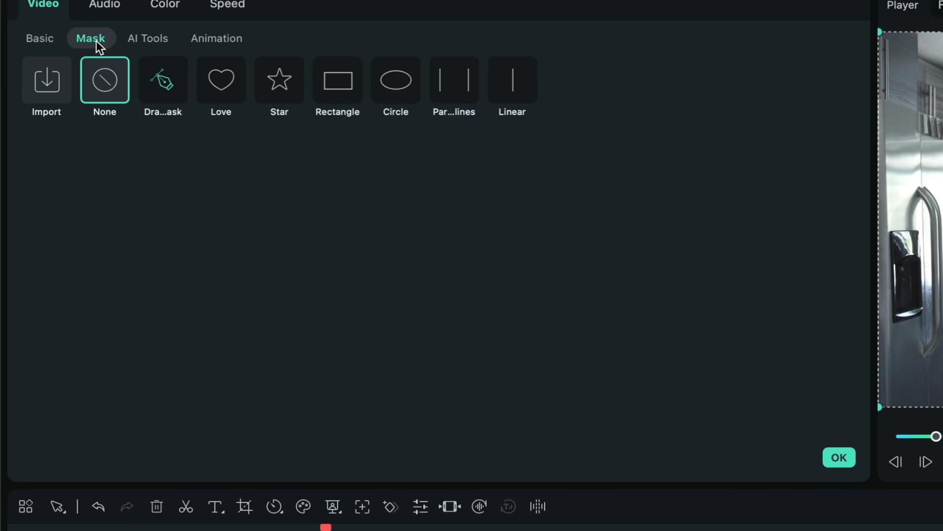
left_click(395, 80)
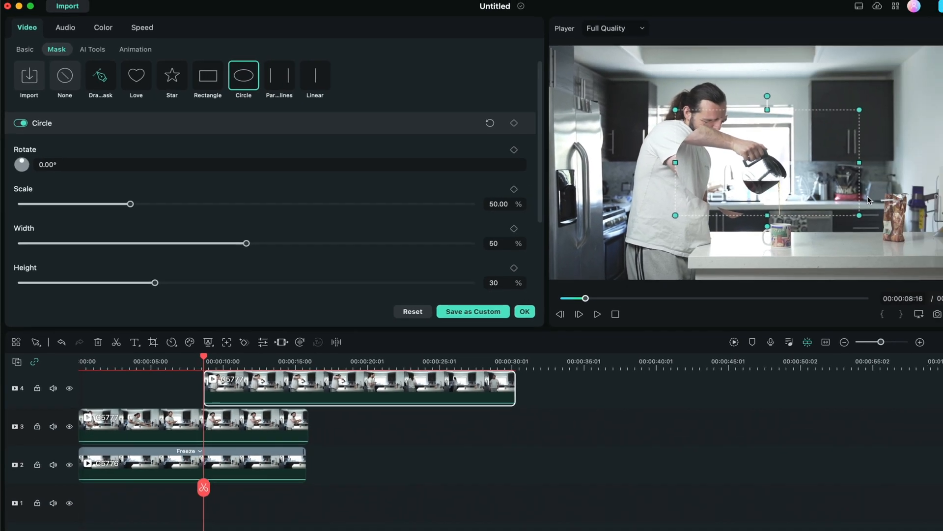